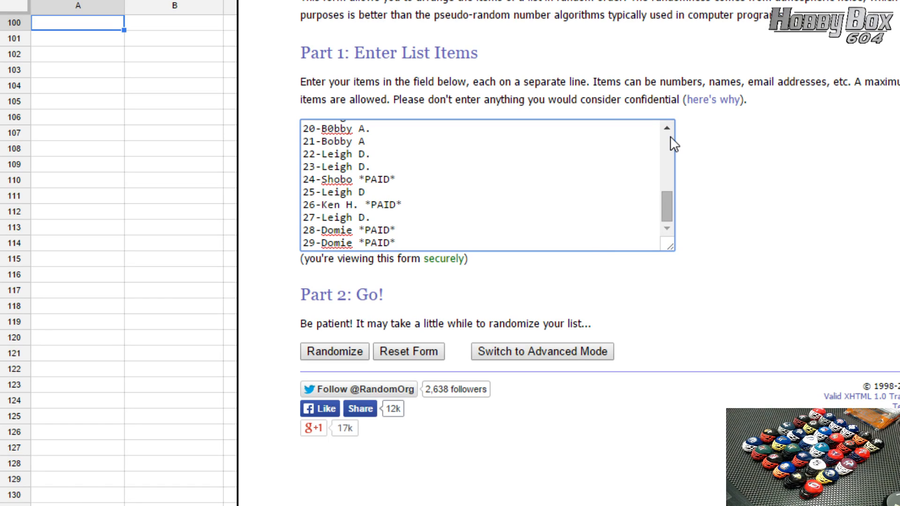
mouse_move(372, 315)
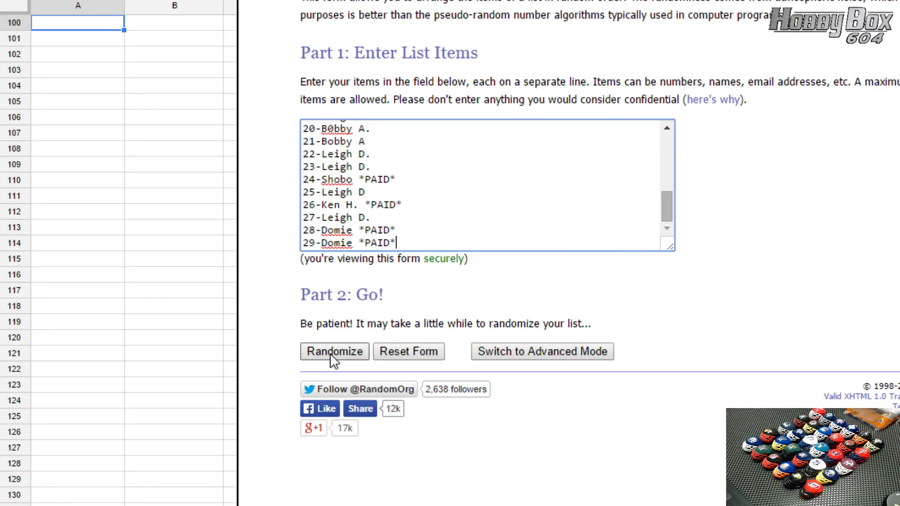
Randomize the 29 names, then reshuffle them twice more with Again!
click(333, 352)
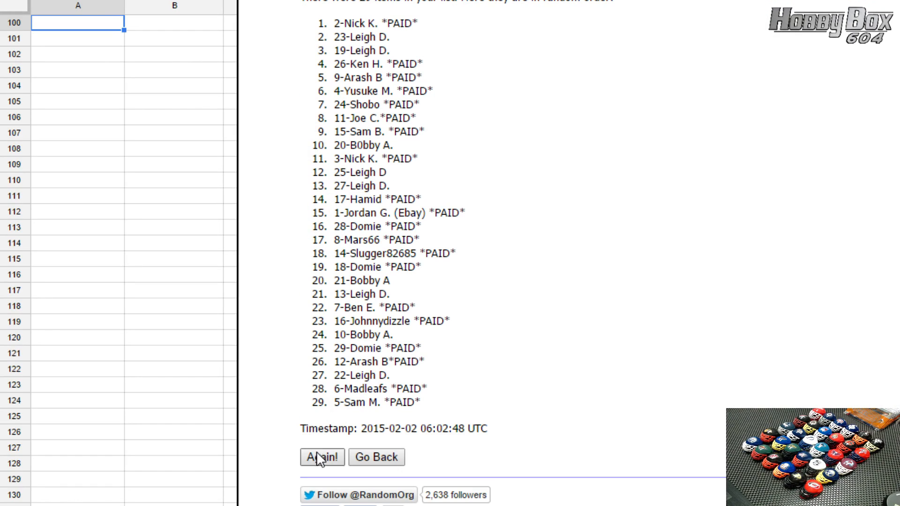
click(322, 458)
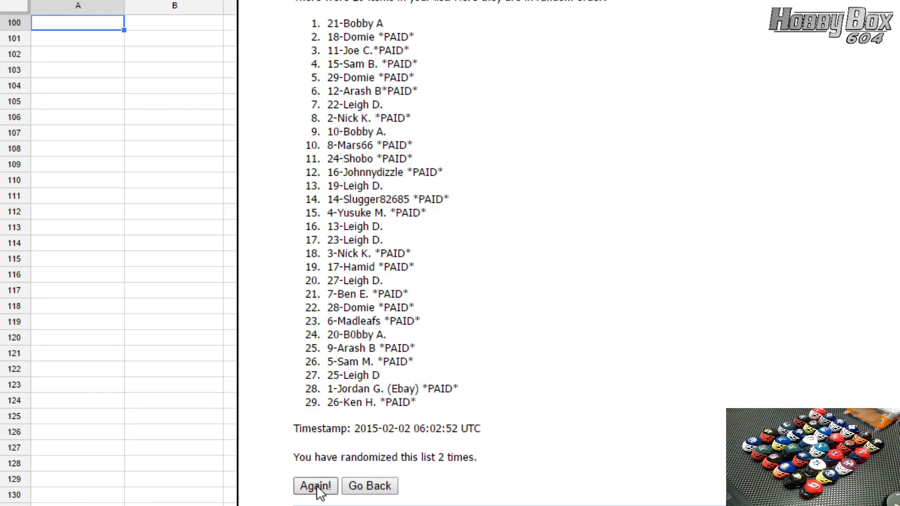
click(315, 486)
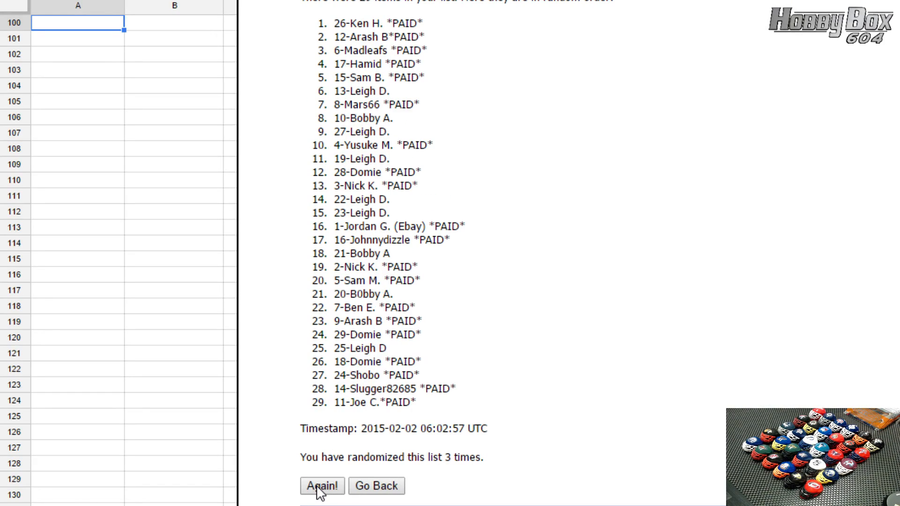
Select the final shuffled 29-name list and paste it into Google Sheets at A100
drag(326, 51, 407, 402)
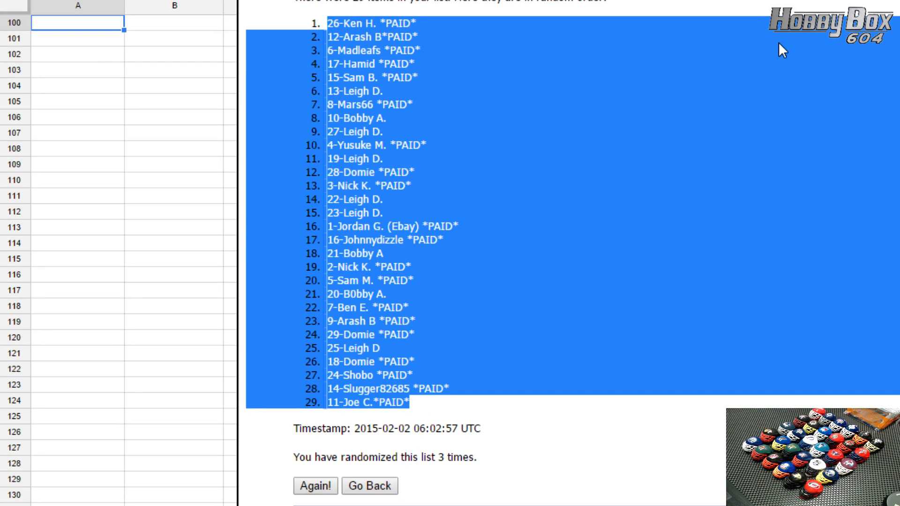
click(79, 22)
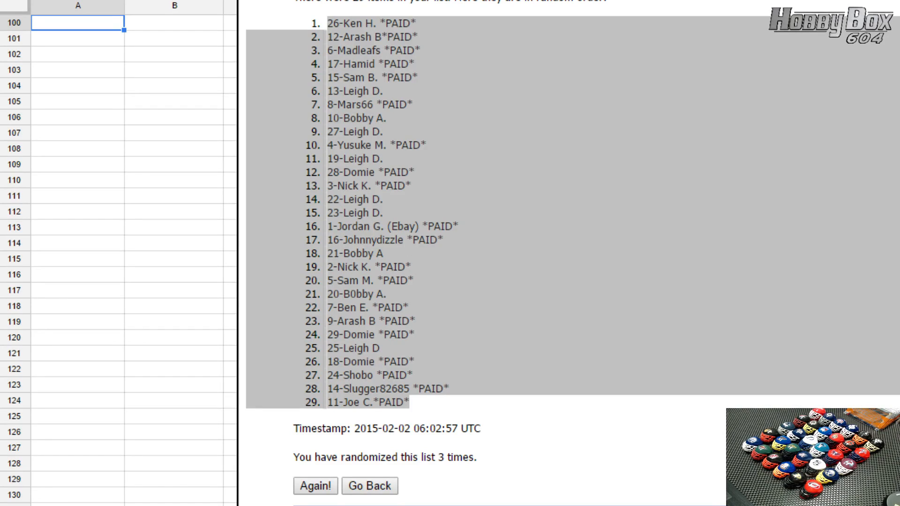
scroll(down, 3)
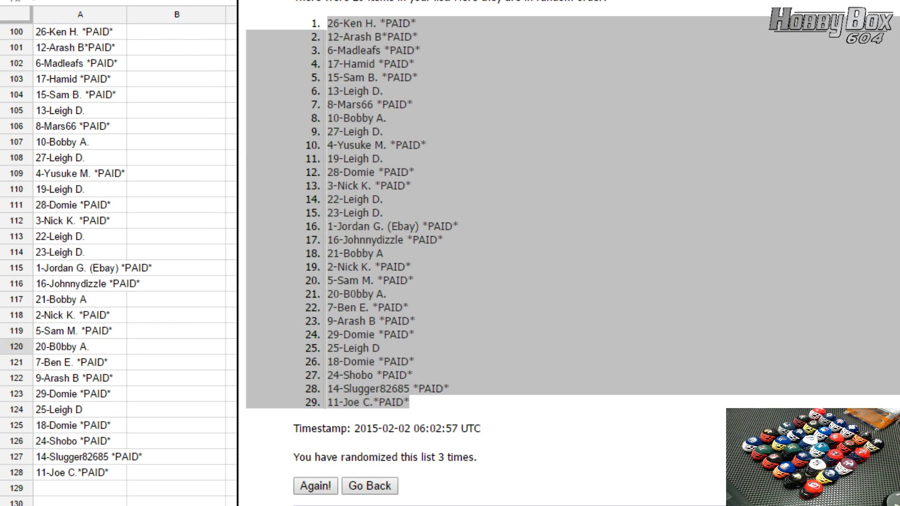
click(79, 47)
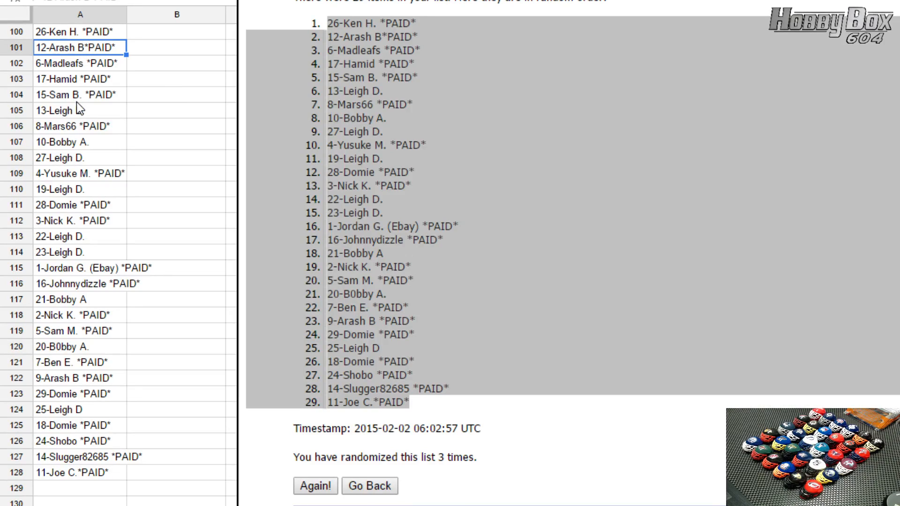
click(79, 79)
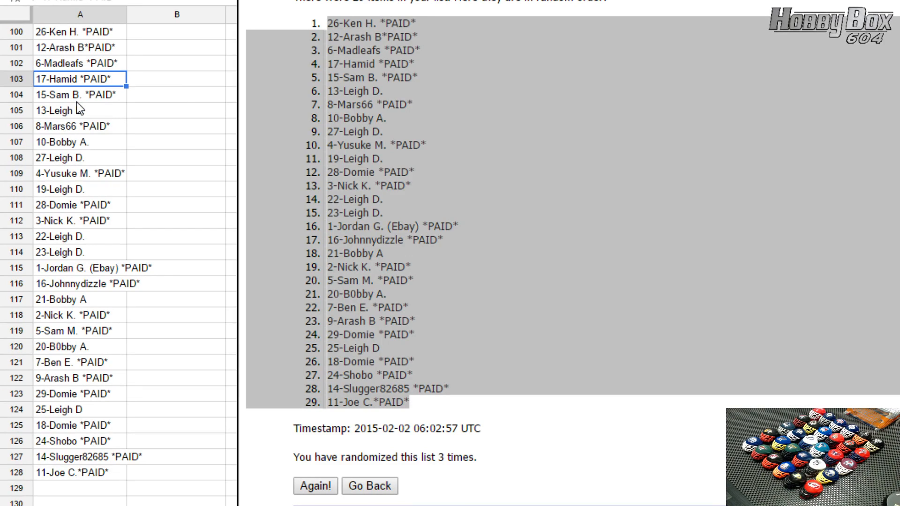
click(78, 110)
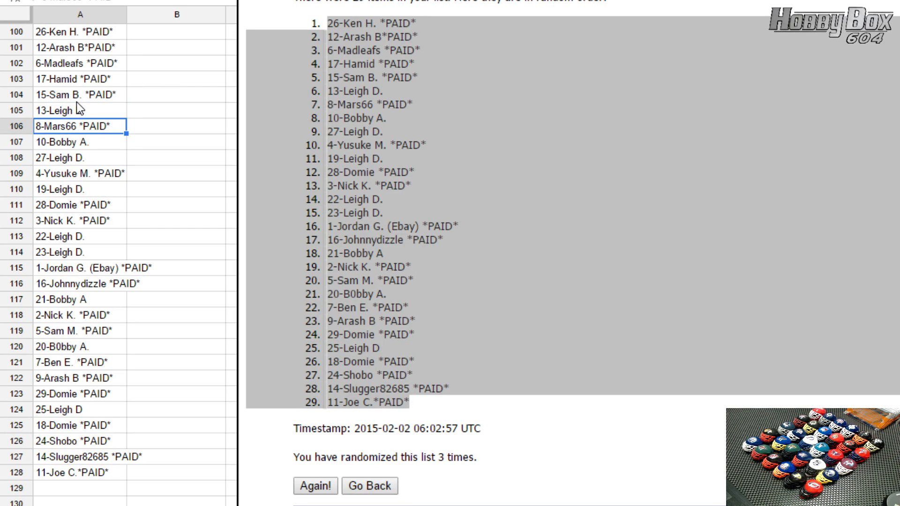
click(80, 157)
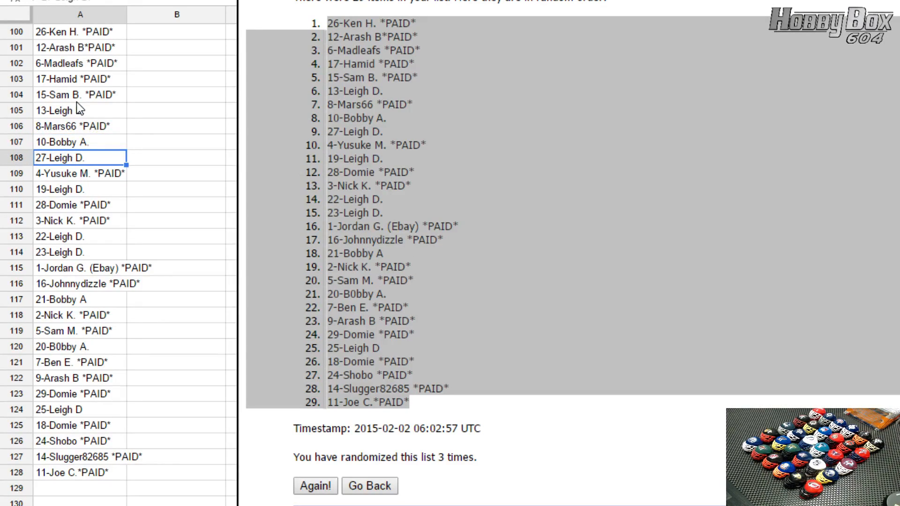
click(59, 189)
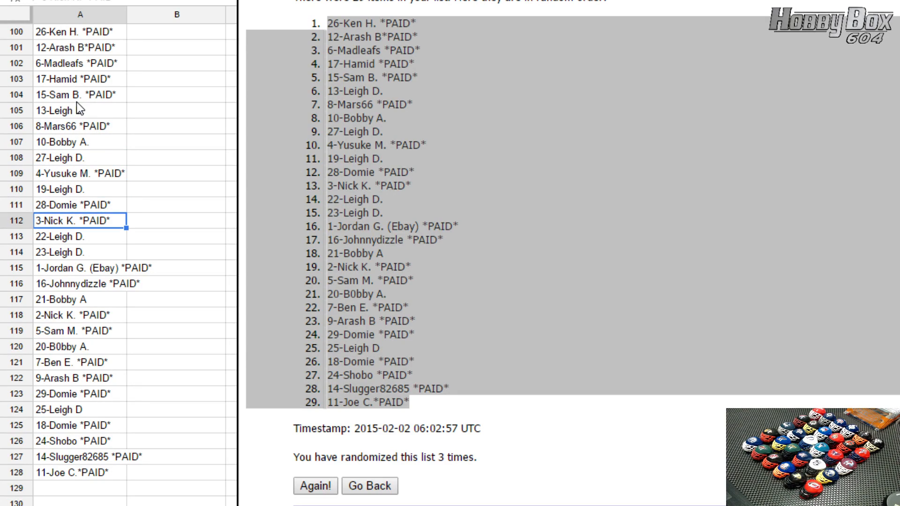
click(80, 235)
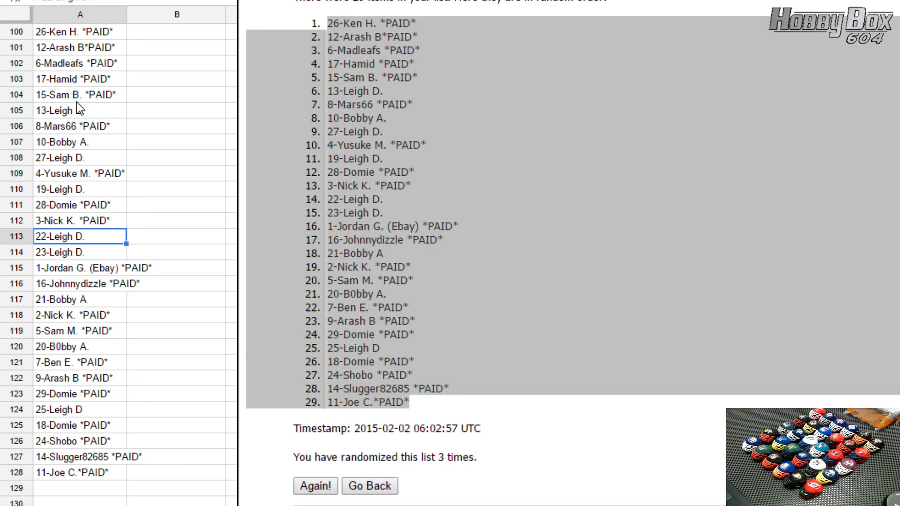
click(80, 268)
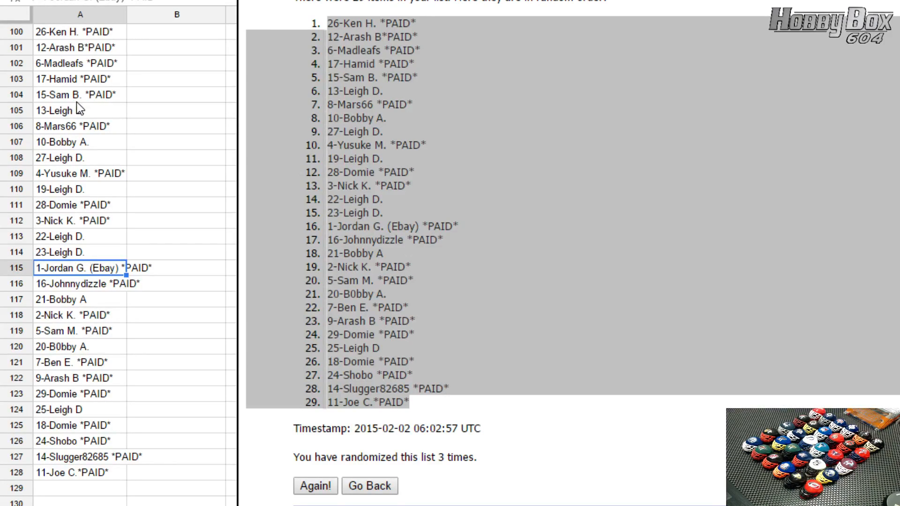
click(79, 284)
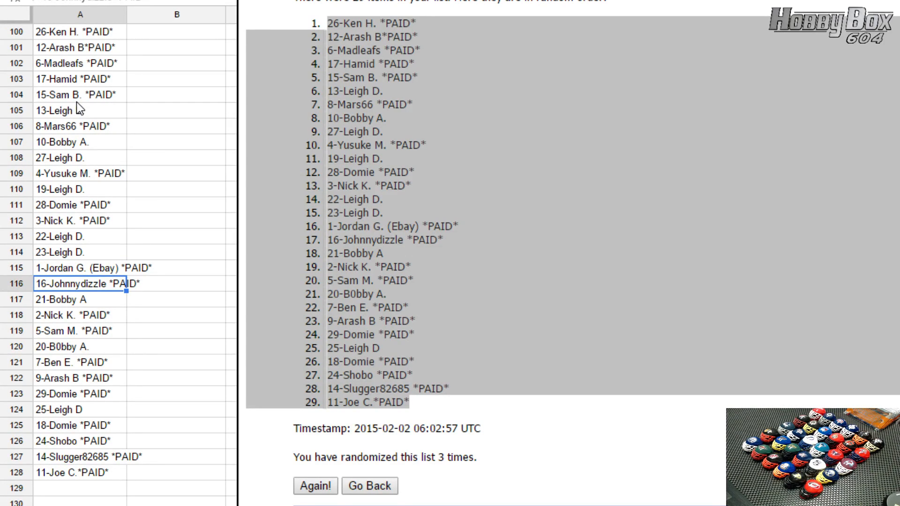
click(80, 299)
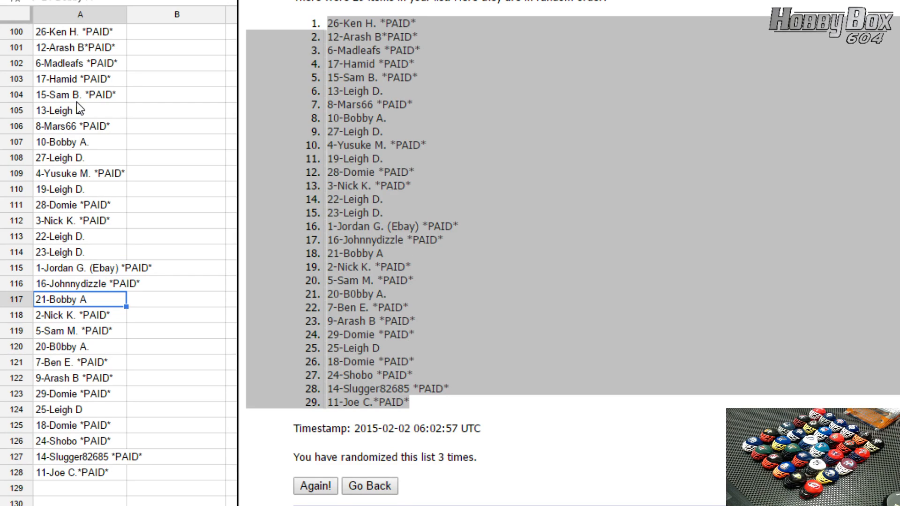
click(67, 314)
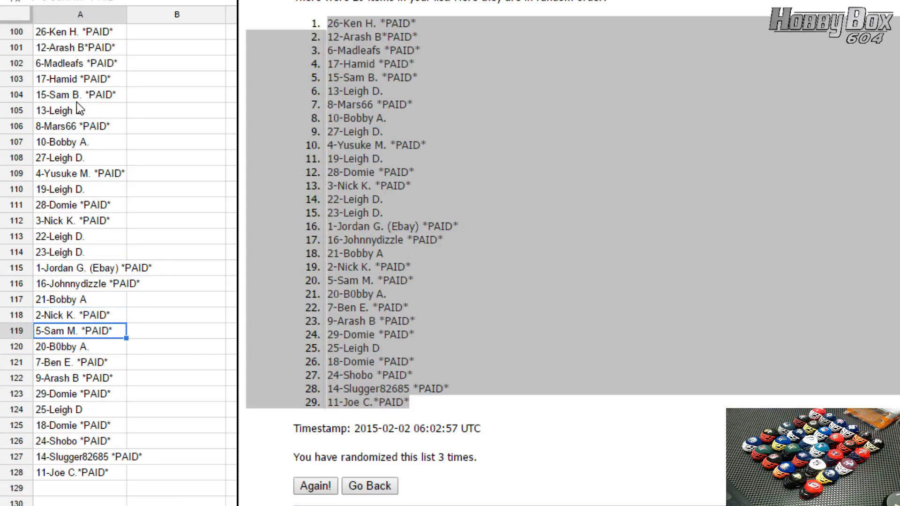
click(80, 362)
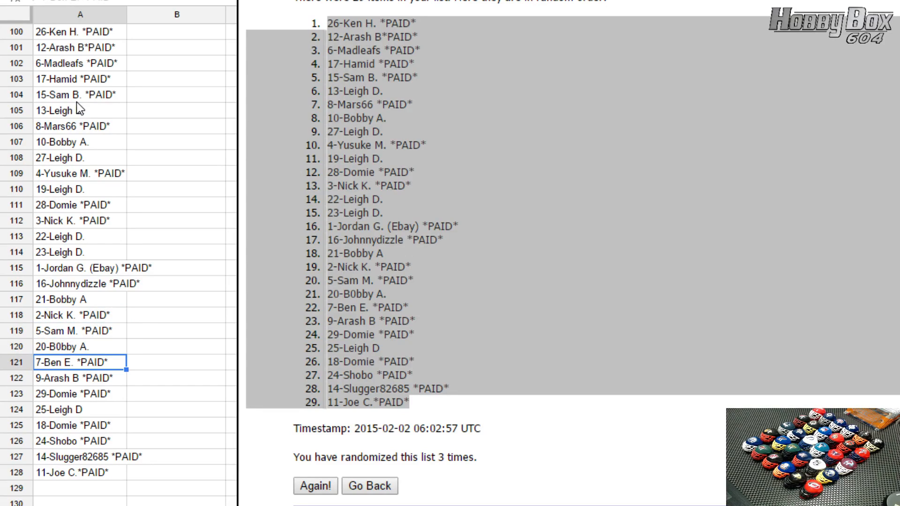
click(69, 378)
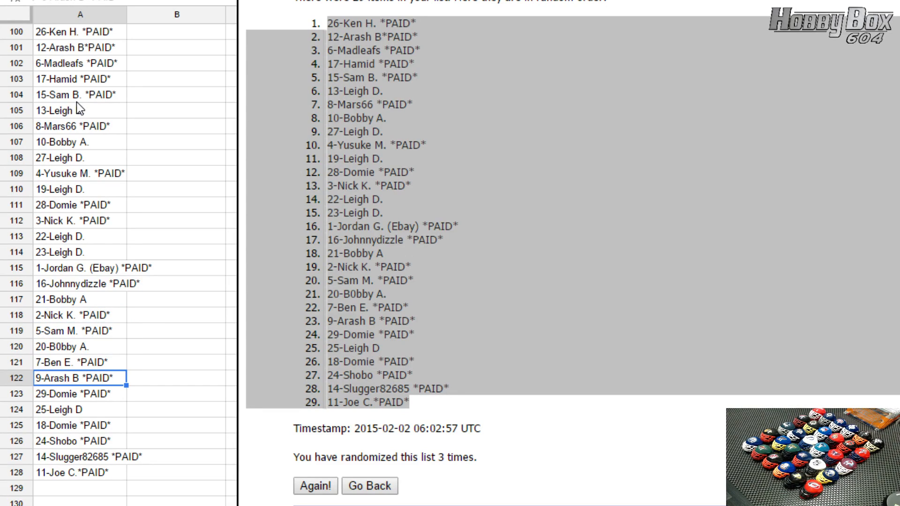
click(73, 409)
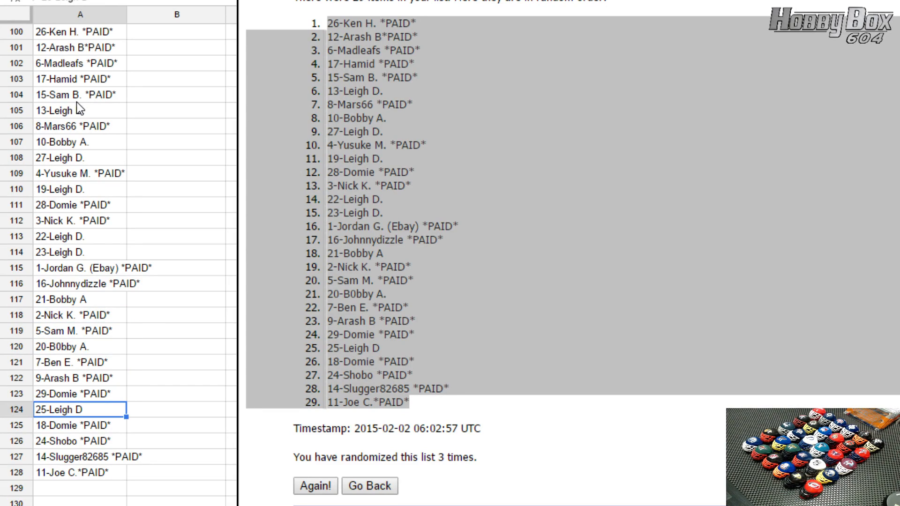
click(71, 441)
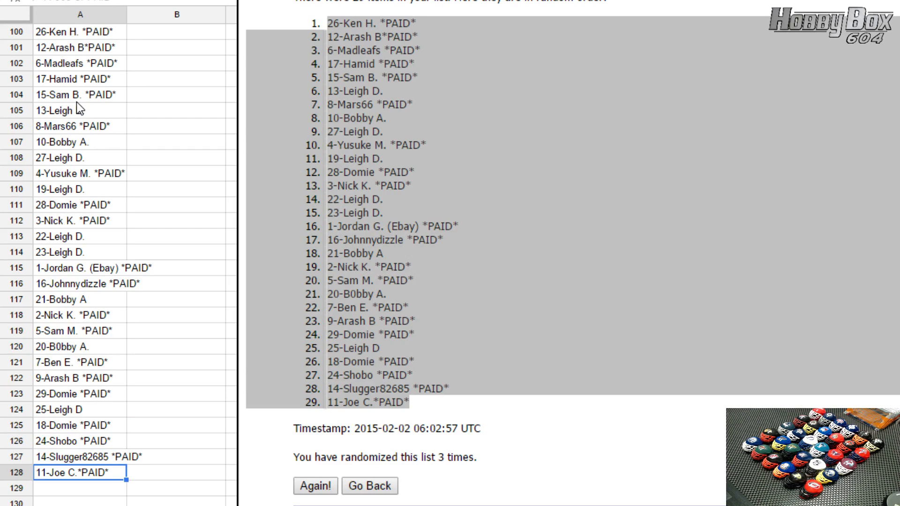
click(78, 488)
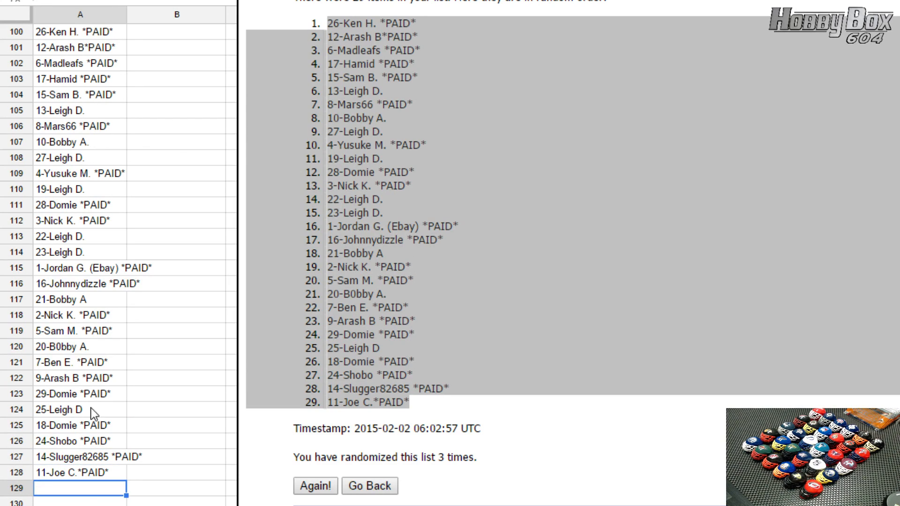